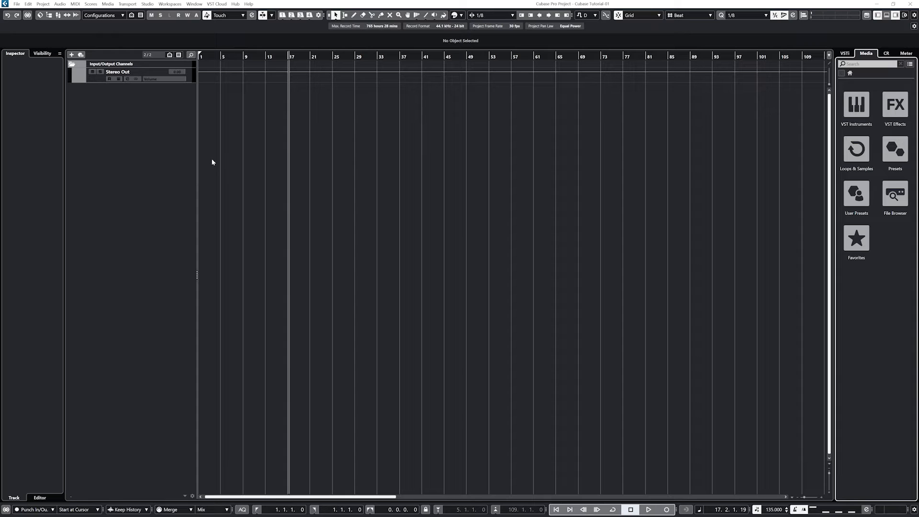
Add a Guitar In (Mono) audio track named Bass DI
right_click(212, 163)
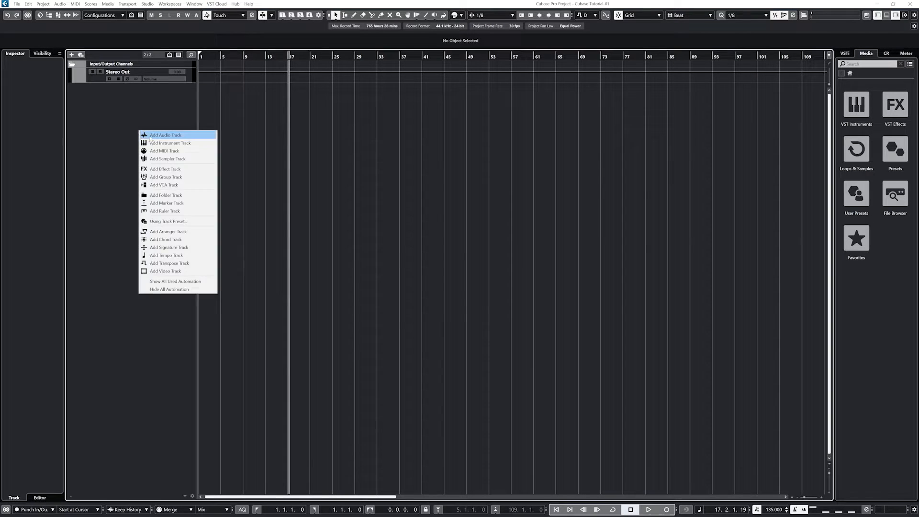
click(165, 135)
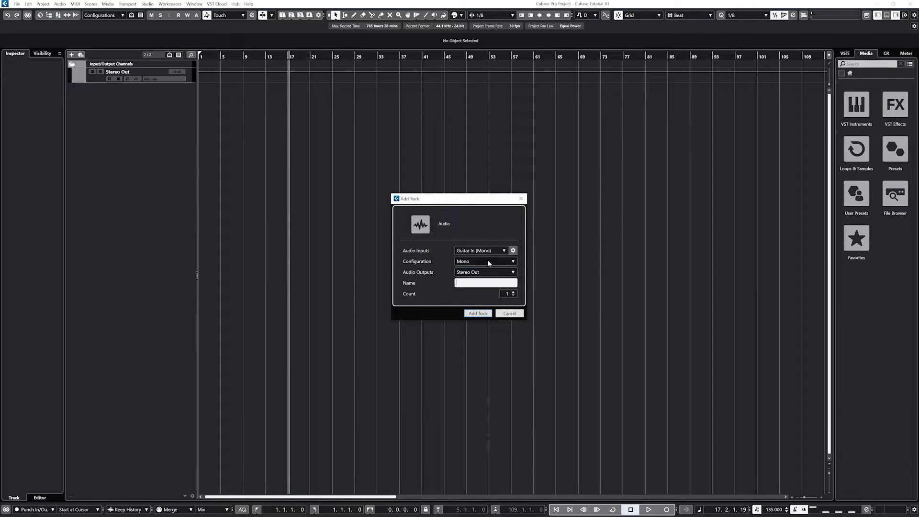
text(Bass DI)
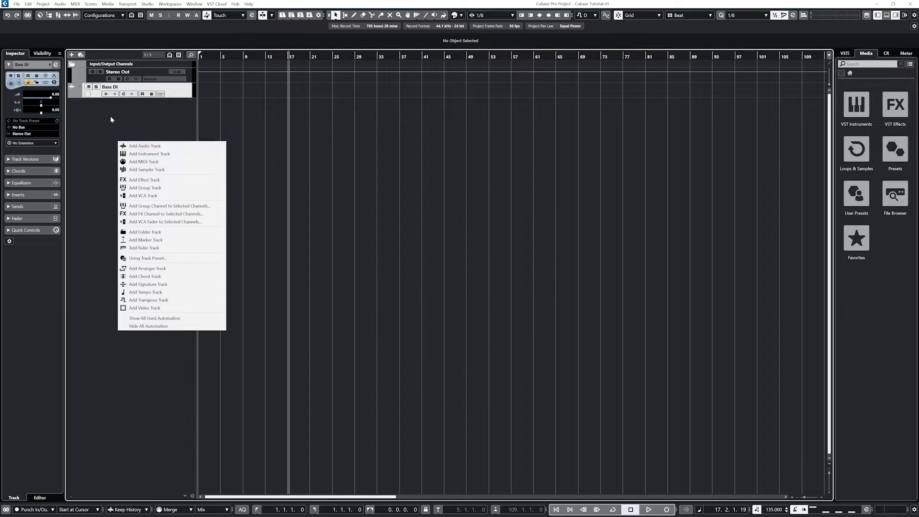
Add a stereo audio track named Bass AMP fed from the Eleven Rig L/R input
click(144, 146)
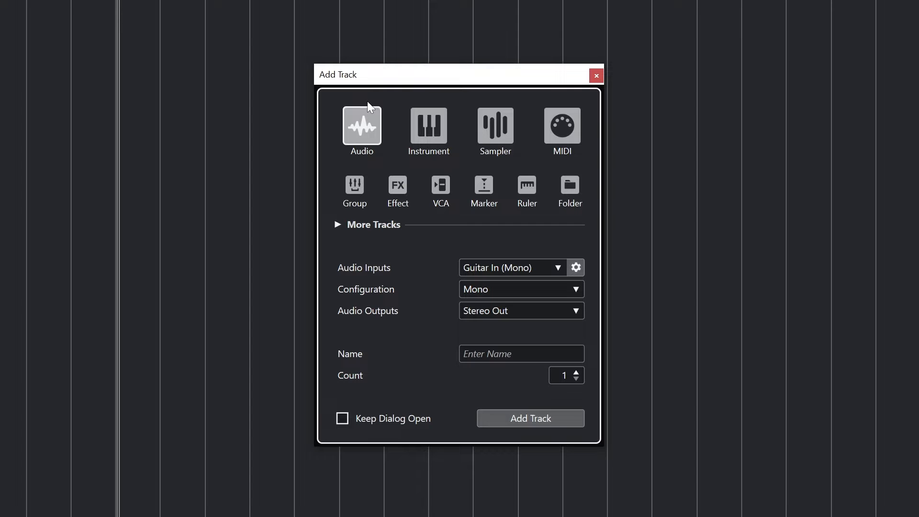
click(557, 267)
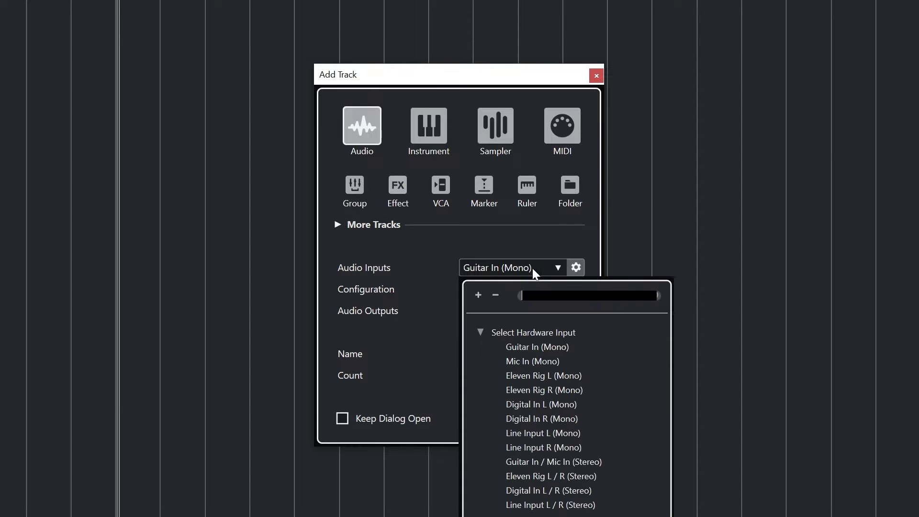
click(535, 347)
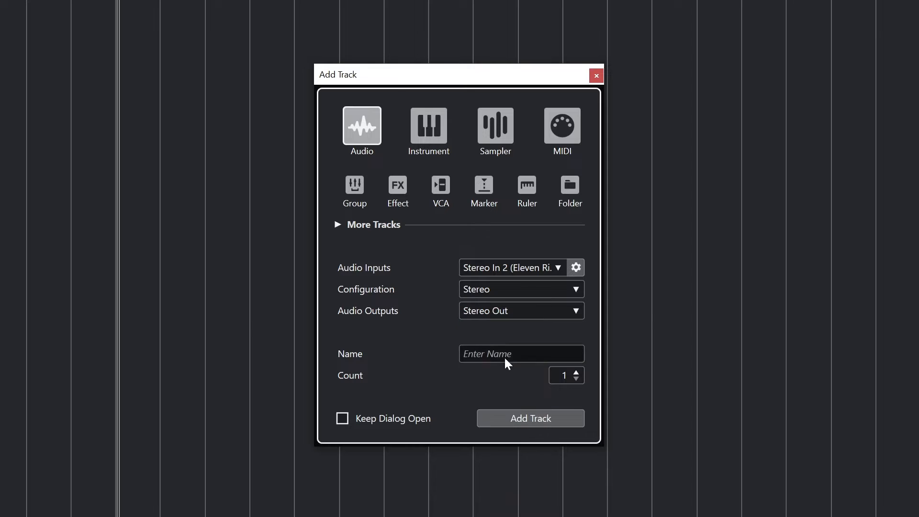
text(Bass)
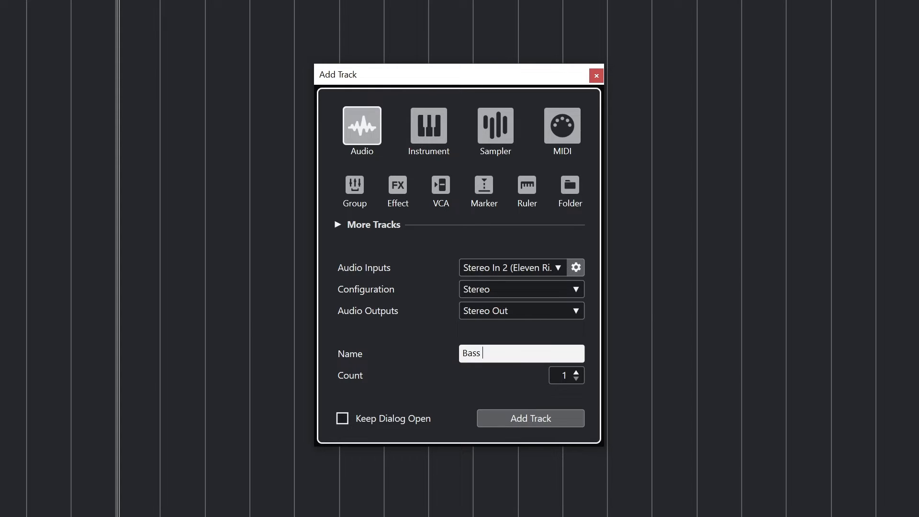
text(AMP)
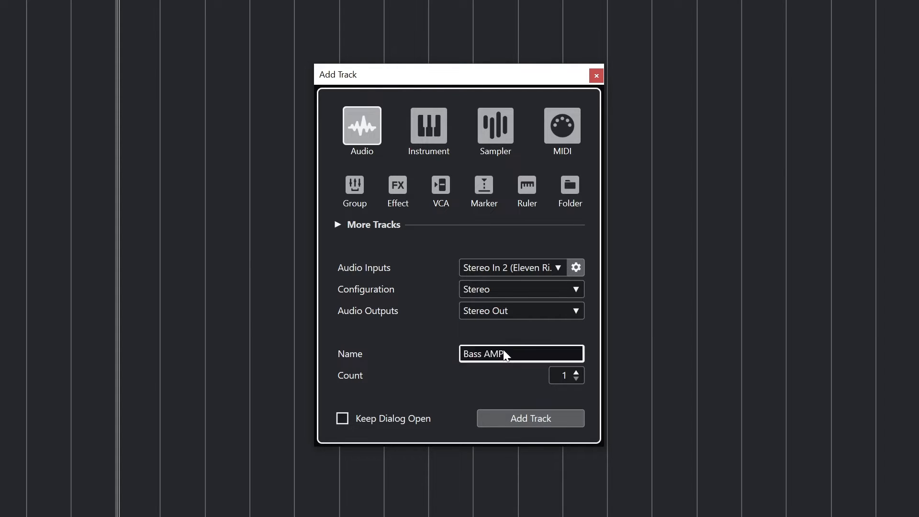
click(529, 418)
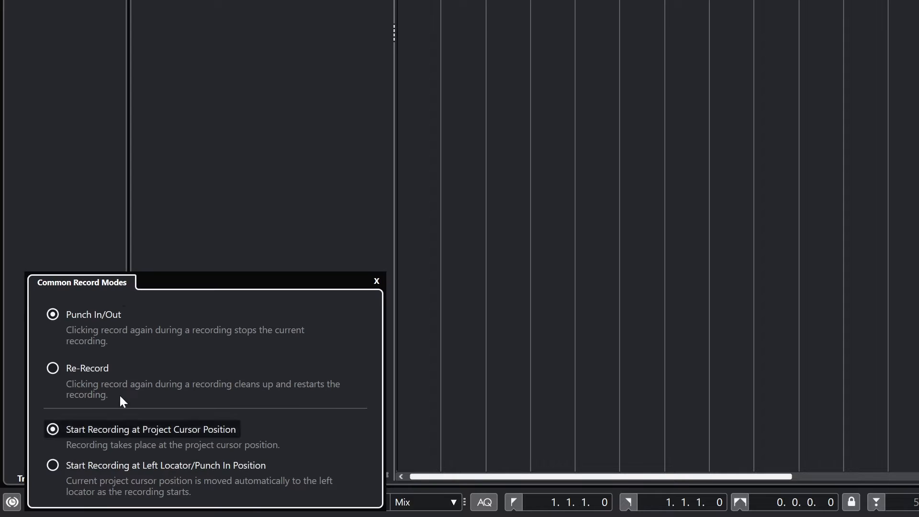
mouse_move(406, 383)
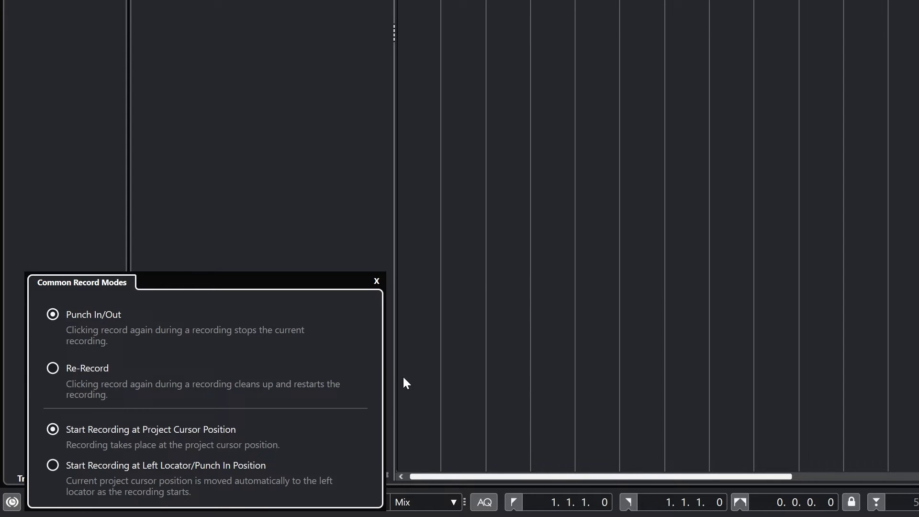
mouse_move(107, 338)
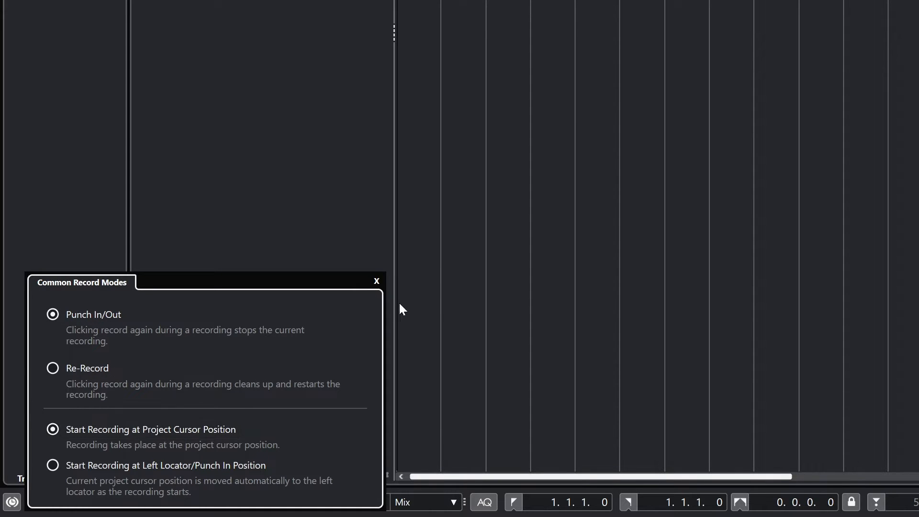
Leave Punch In/Out and Keep History selected and close the record mode popups
click(376, 280)
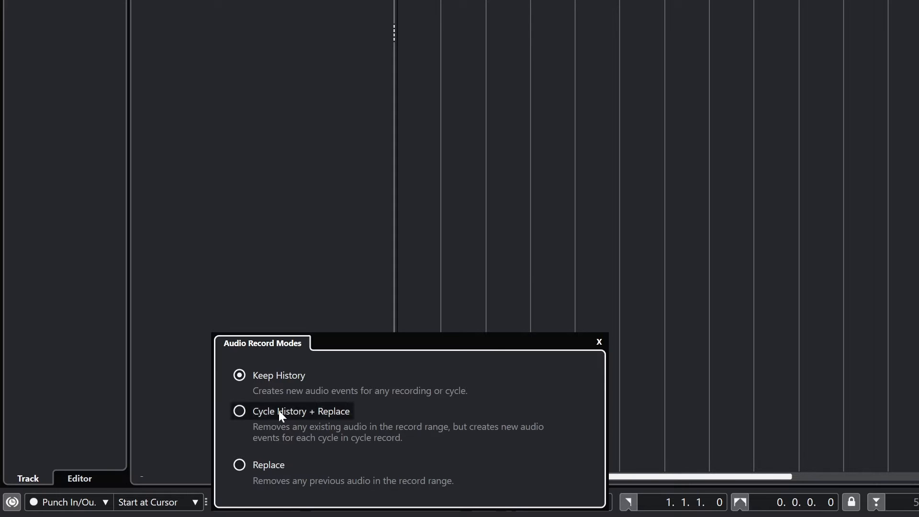
click(598, 342)
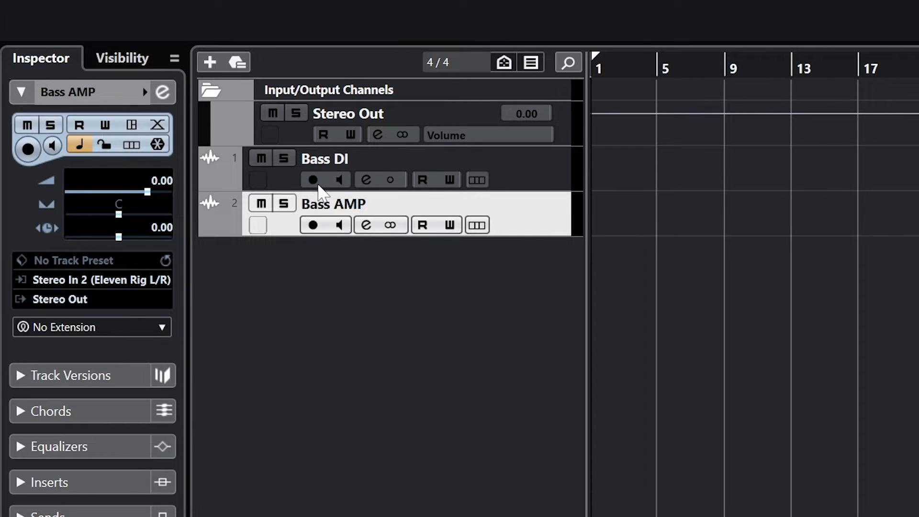
Record-enable the Bass AMP and Bass DI tracks so both are armed together
click(312, 180)
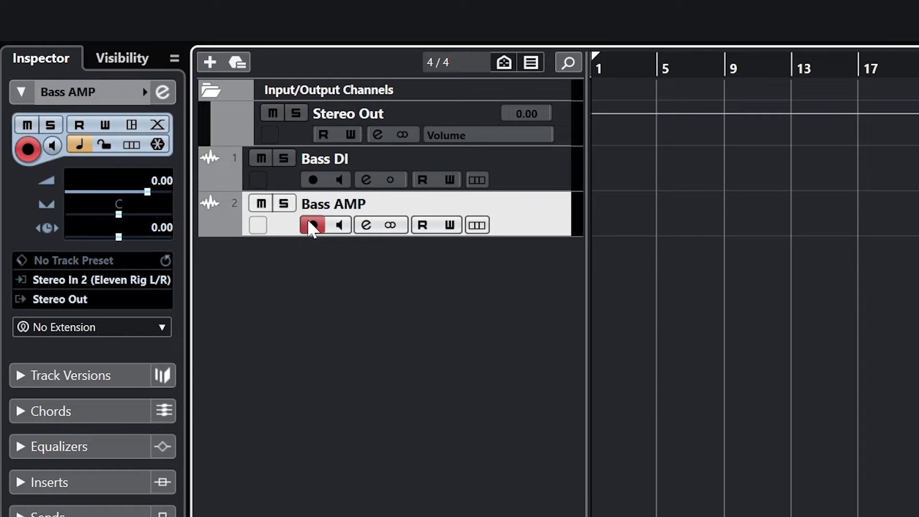
click(325, 158)
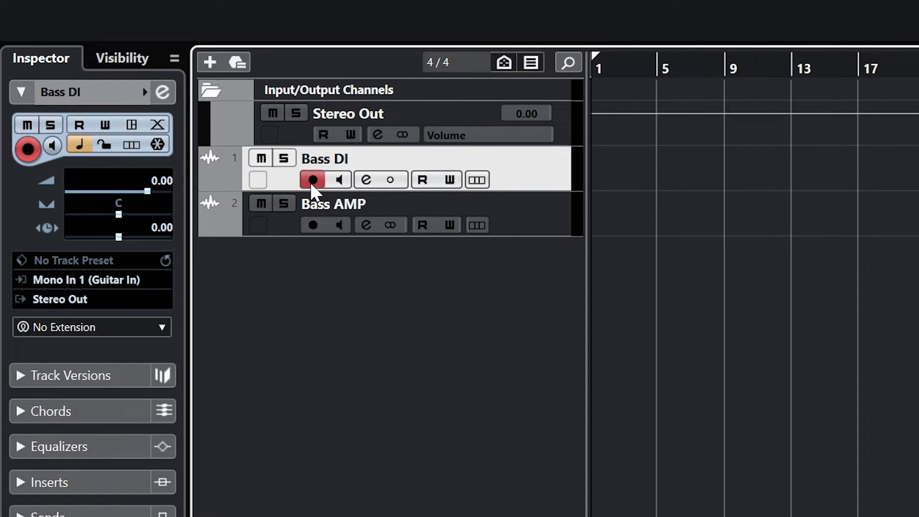
click(313, 224)
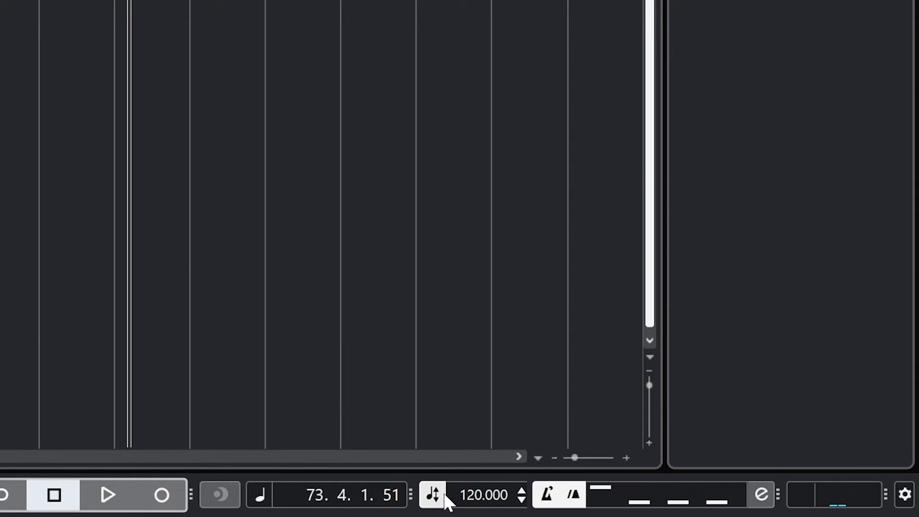
Set the project tempo in the Transport bar to 135 BPM
double_click(484, 495)
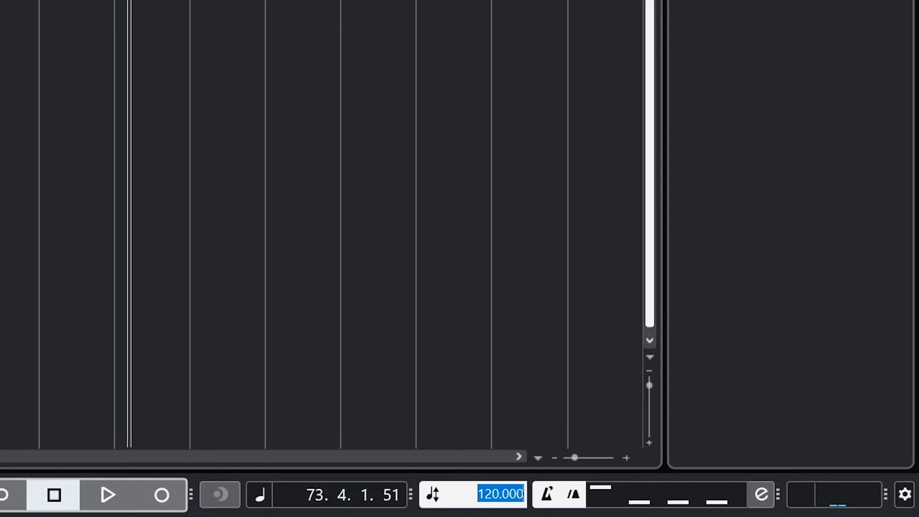
text(135)
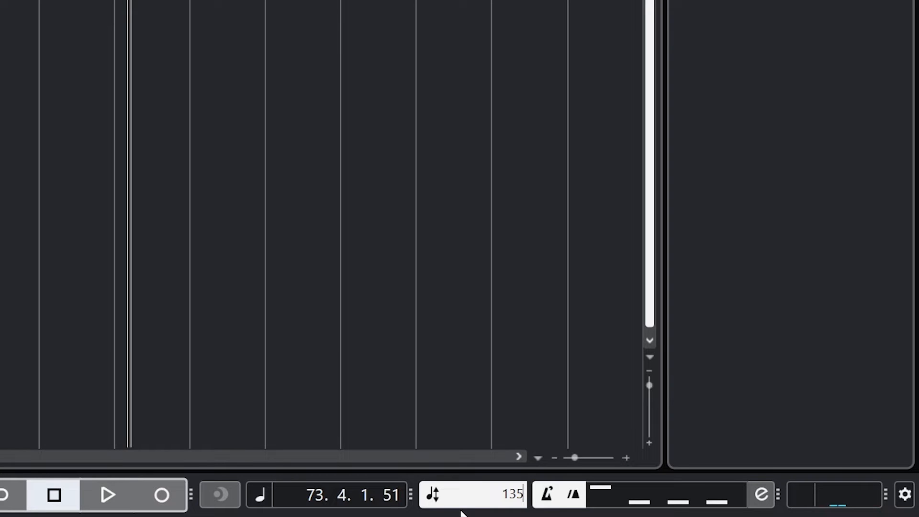
click(473, 494)
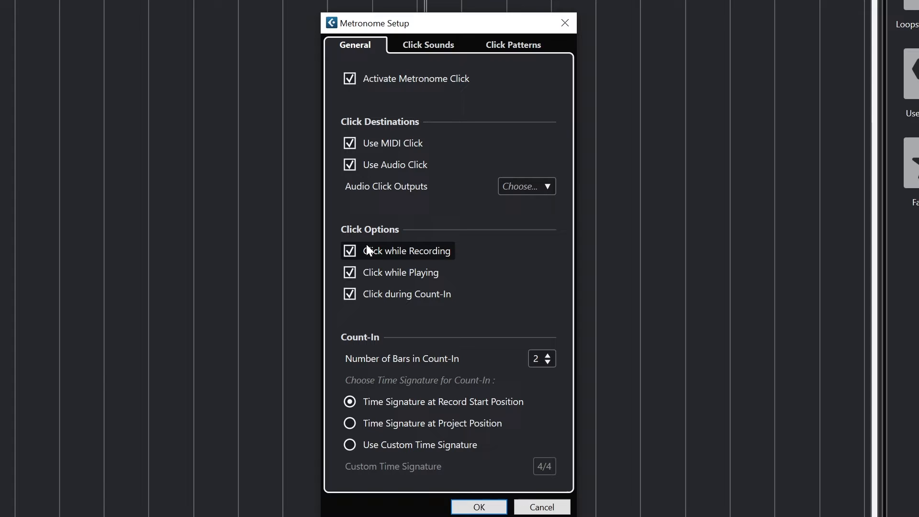
mouse_move(379, 302)
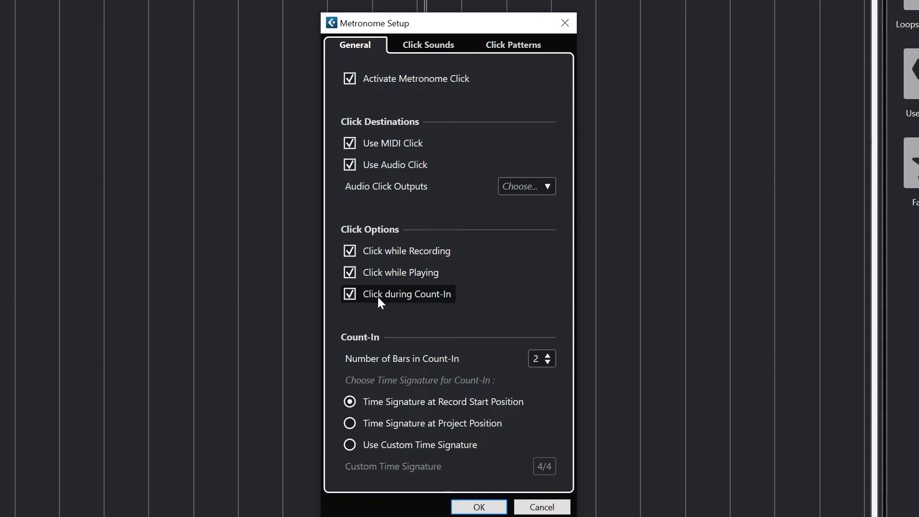
mouse_move(549, 371)
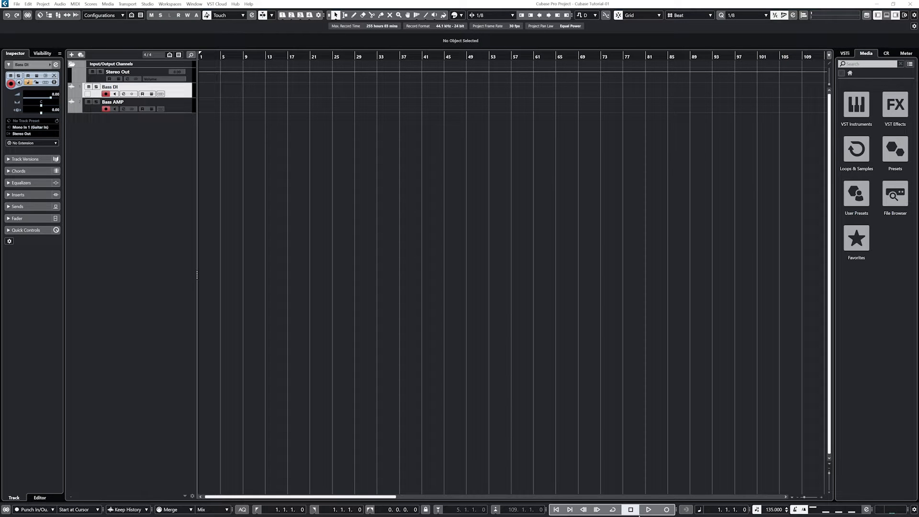
mouse_move(665, 508)
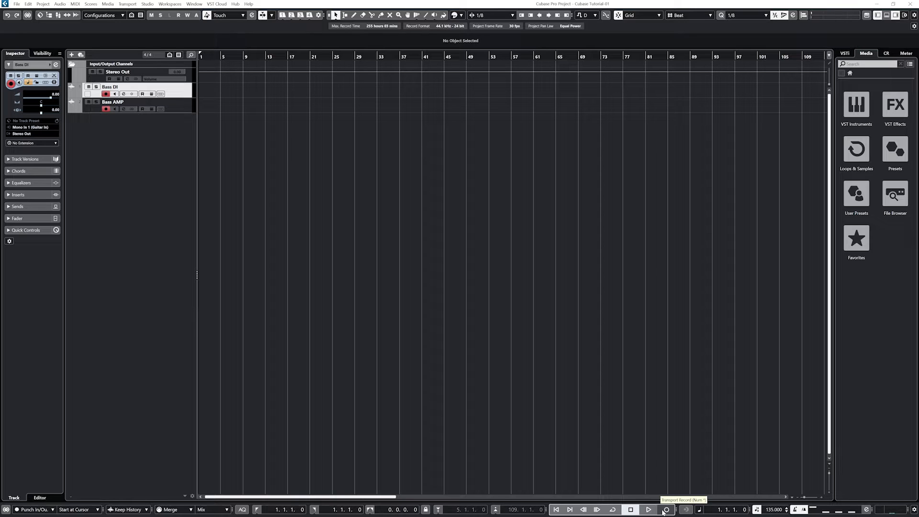
Record the bass part onto both armed tracks from song start to about bar 84, then stop
click(666, 508)
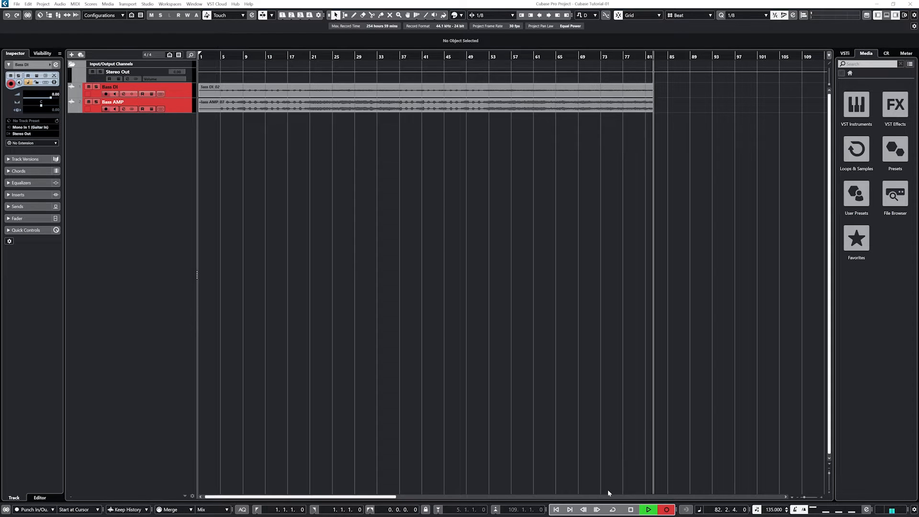
click(411, 87)
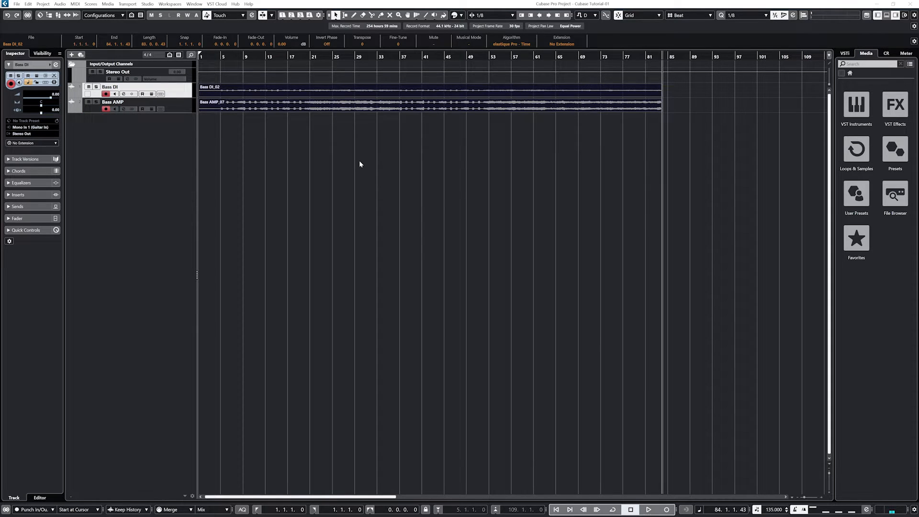
click(332, 176)
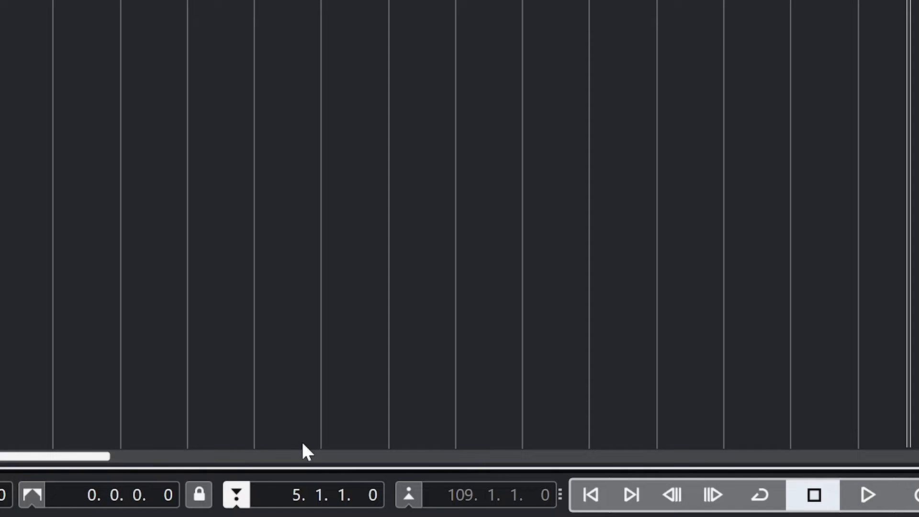
mouse_move(408, 497)
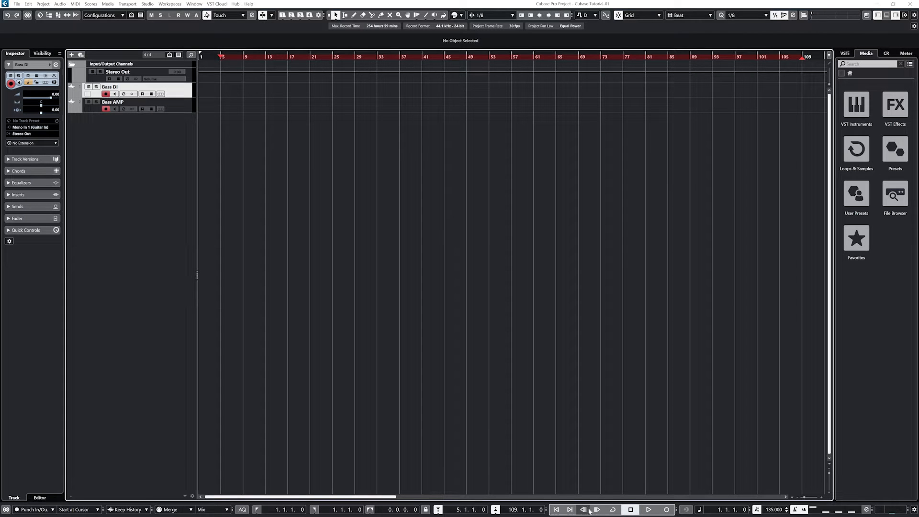
Re-record Bass DI and Bass AMP takes from bar 5 to bar 109 with Punch In/Out, then stop
click(648, 509)
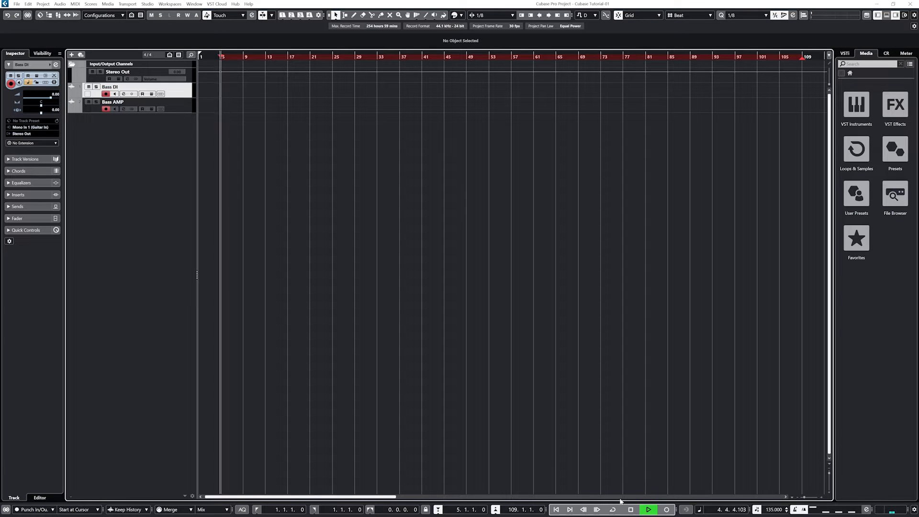
click(665, 509)
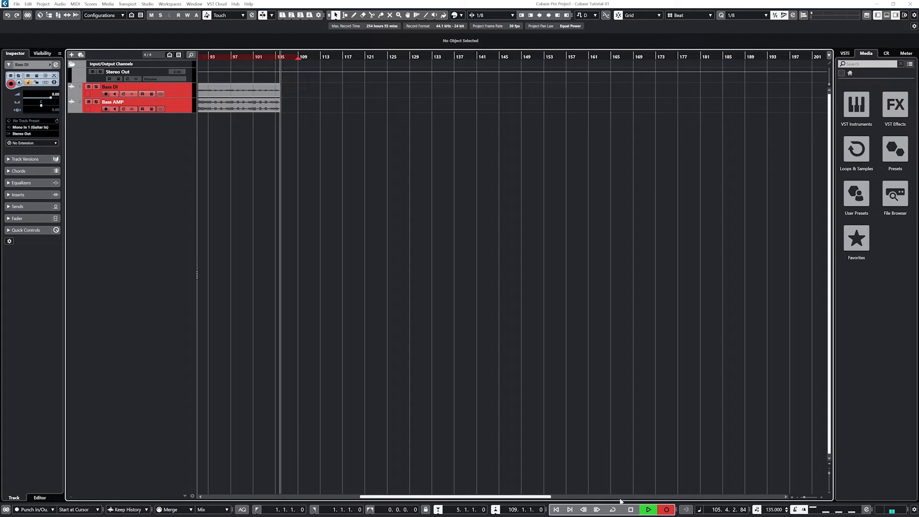
click(646, 508)
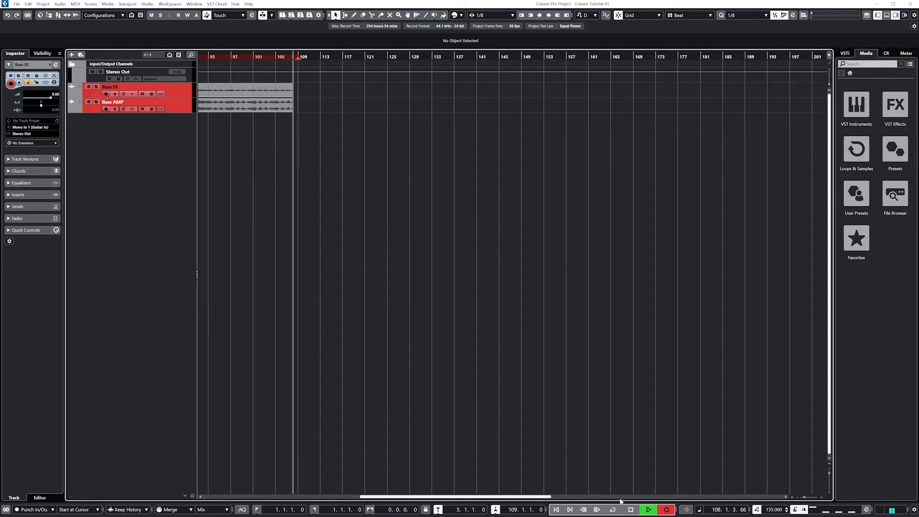
click(246, 94)
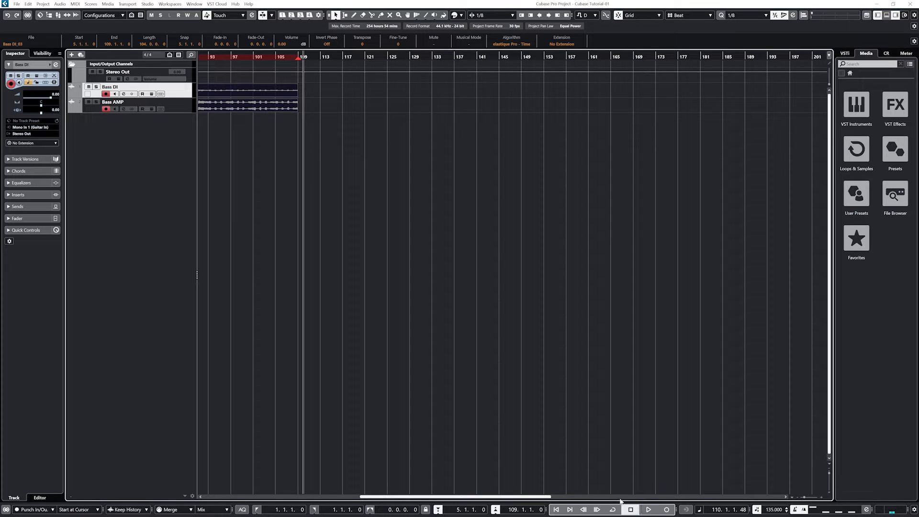
click(555, 509)
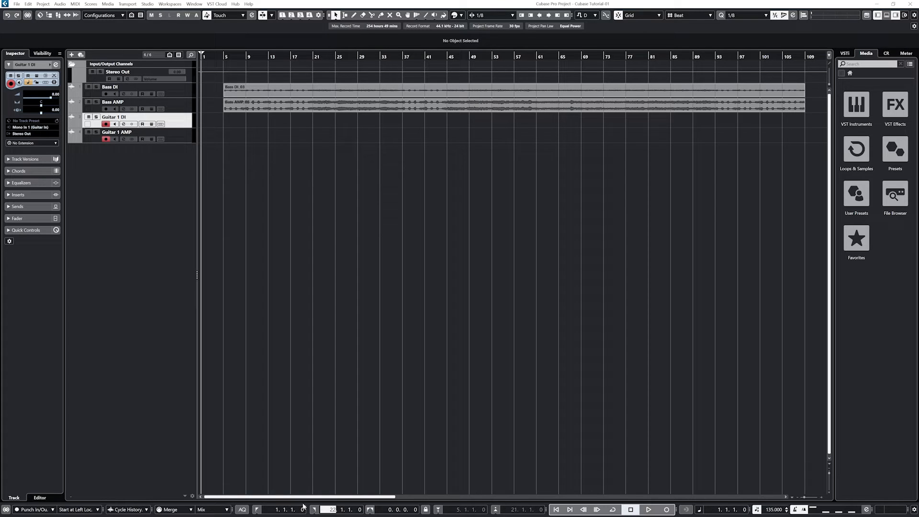
mouse_move(424, 509)
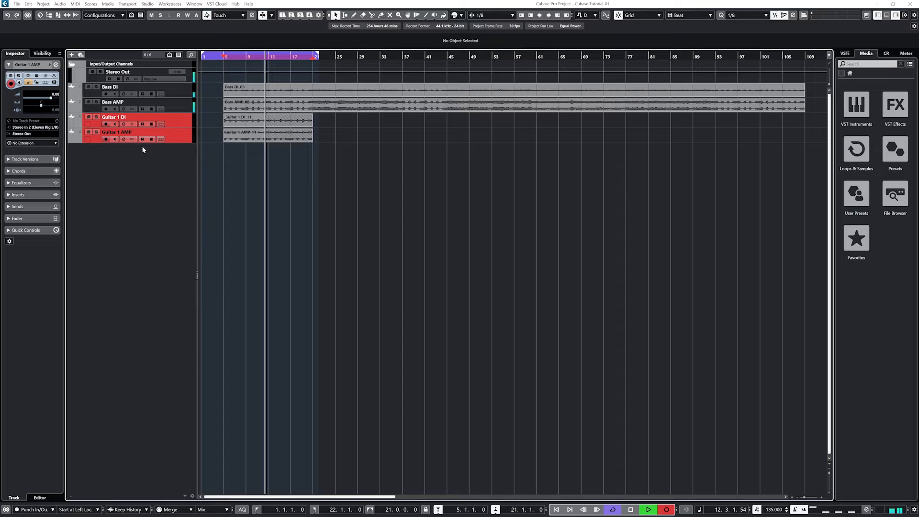
Set cycle recording to replace old takes and loop-record guitar takes over bars 5–21, then stop
click(128, 509)
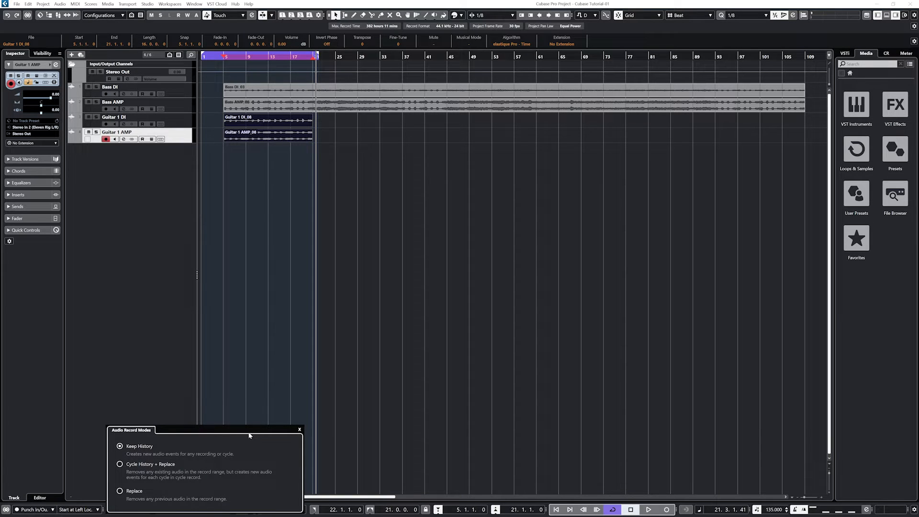
click(120, 464)
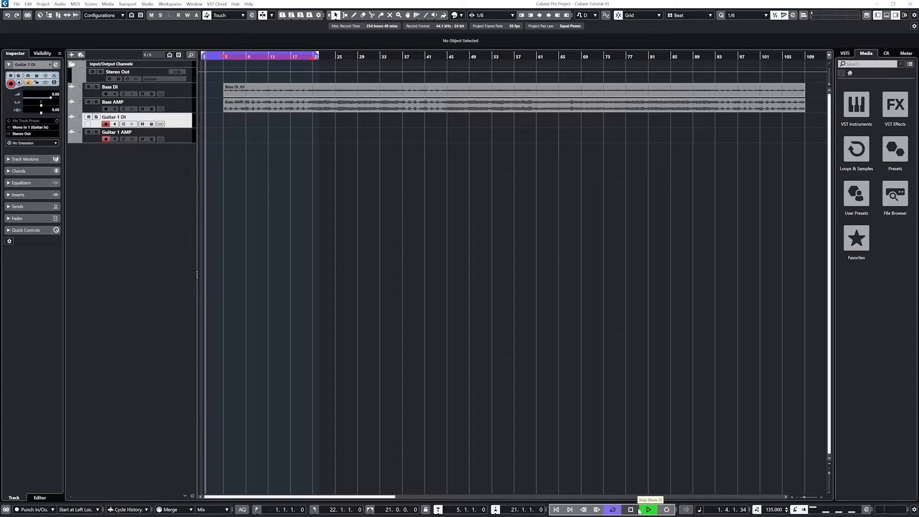
click(647, 508)
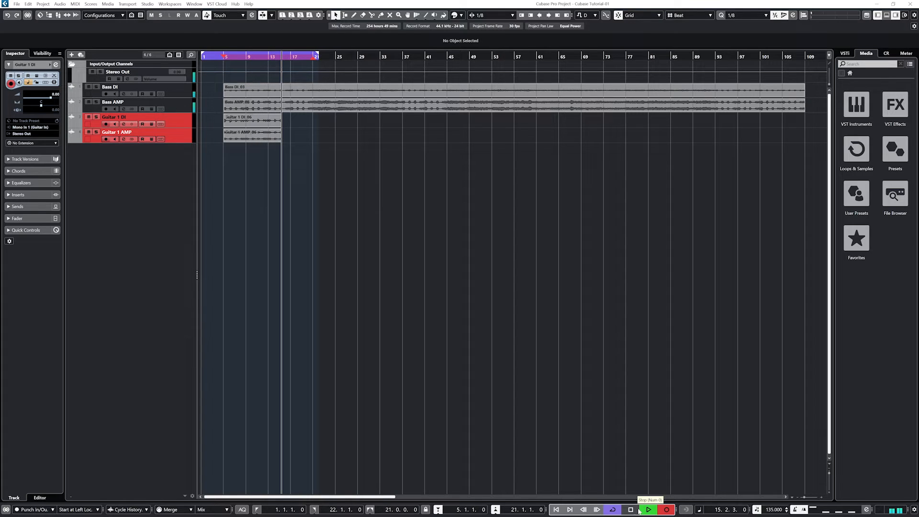
click(648, 508)
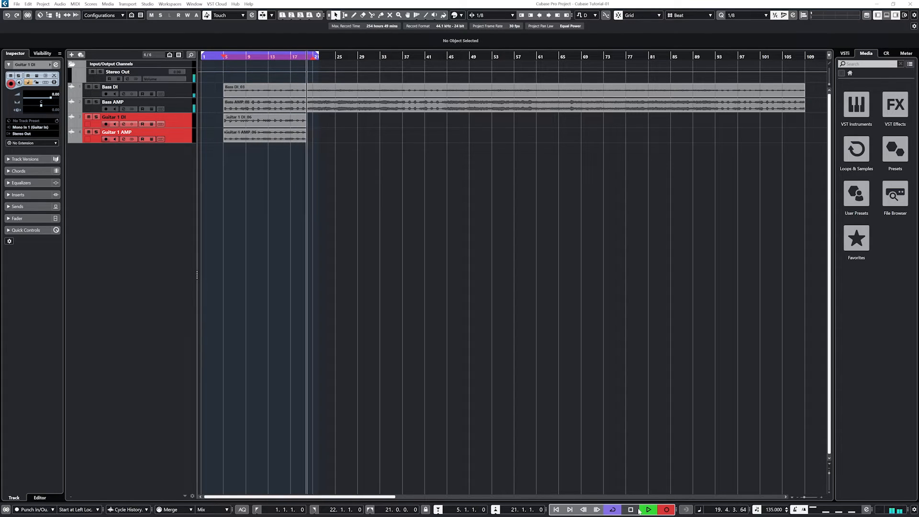
click(267, 121)
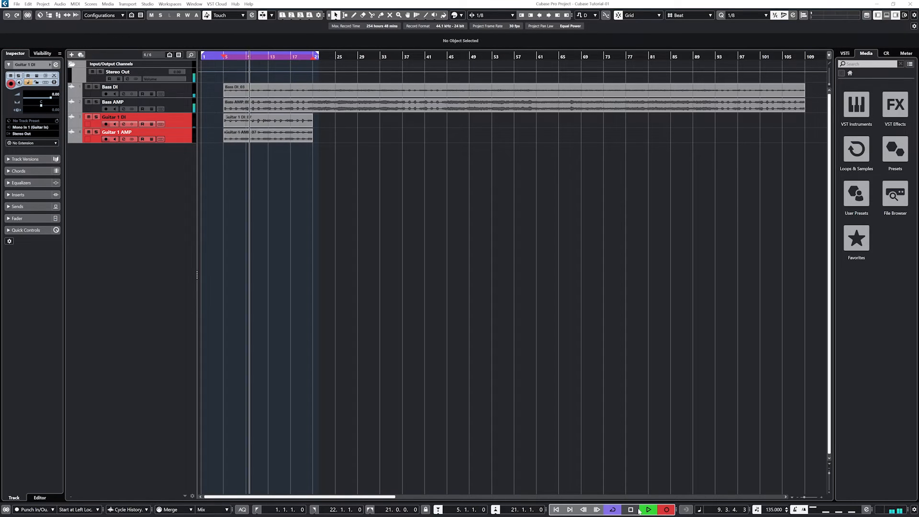
click(648, 508)
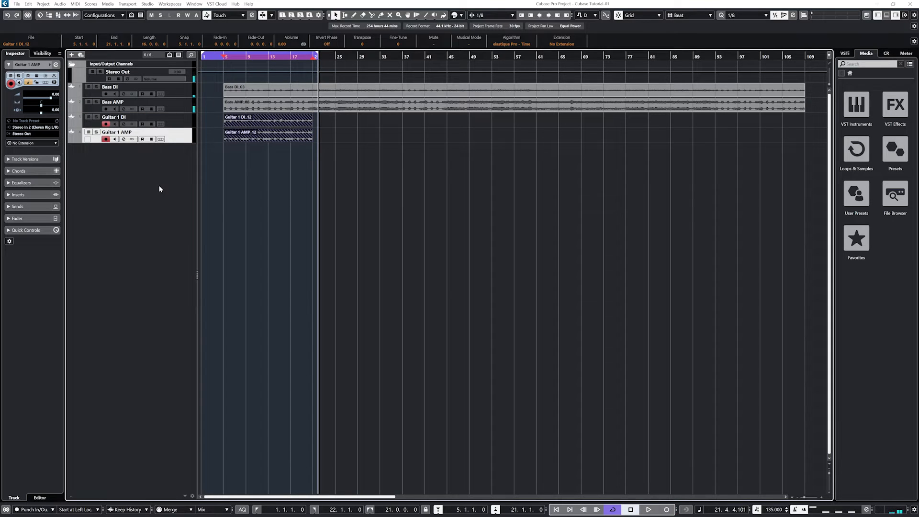
mouse_move(87, 262)
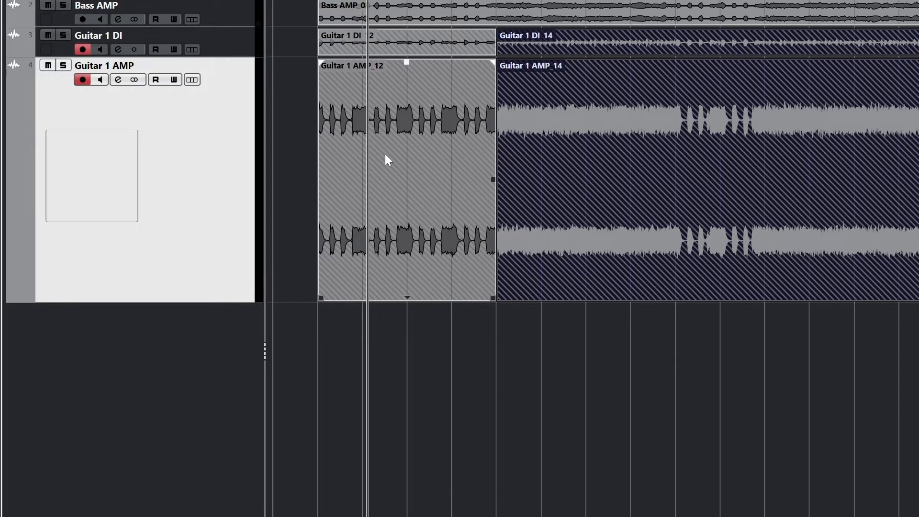
Show the take lanes of Guitar 1 AMP and record the remaining guitar from bar 21 onward
click(191, 80)
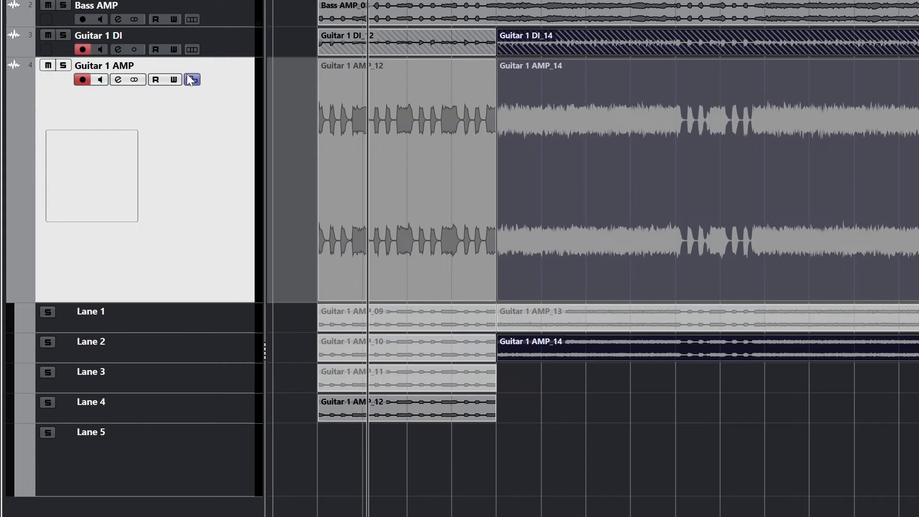
click(191, 80)
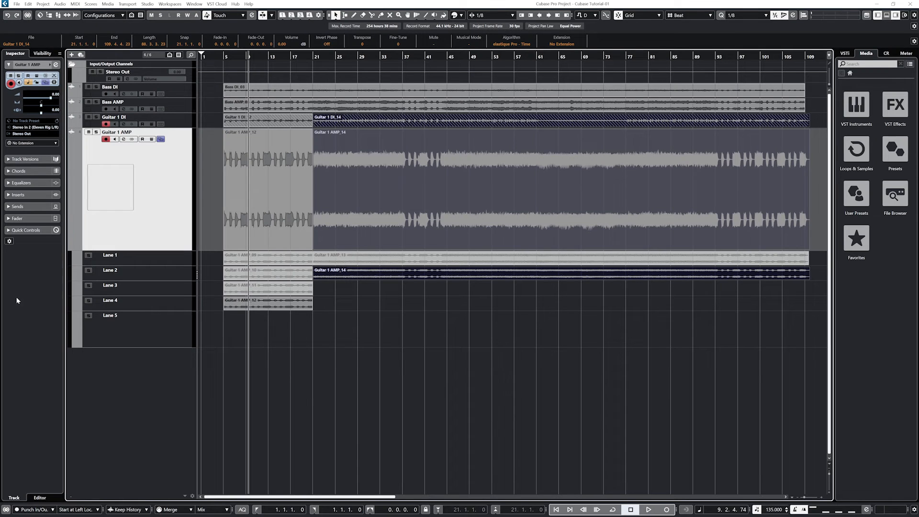
click(267, 303)
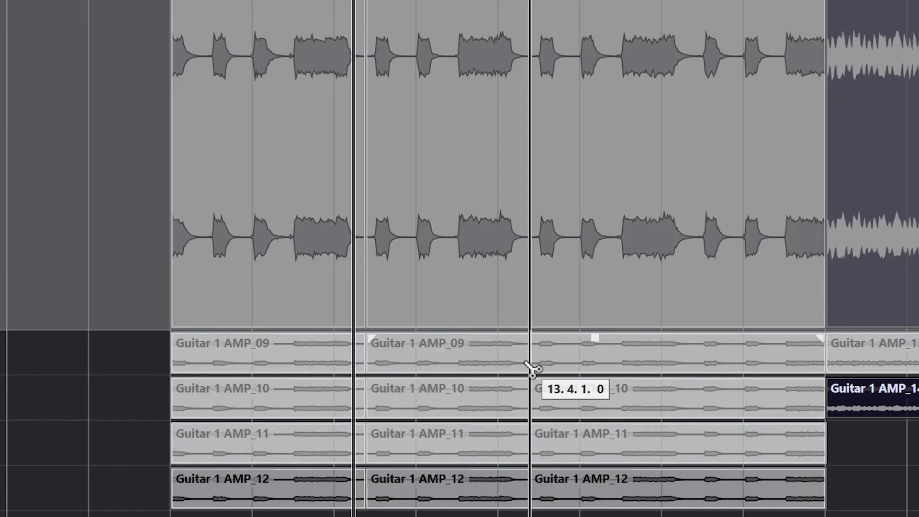
mouse_move(695, 448)
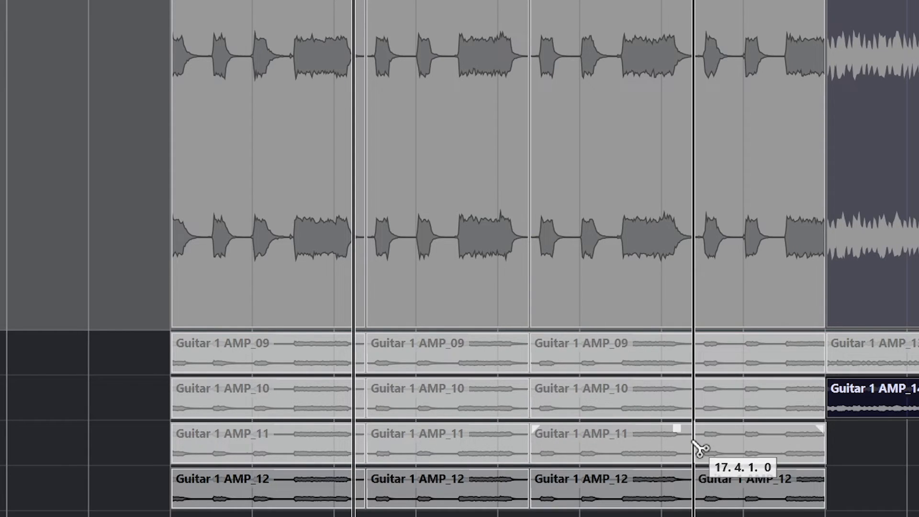
mouse_move(695, 371)
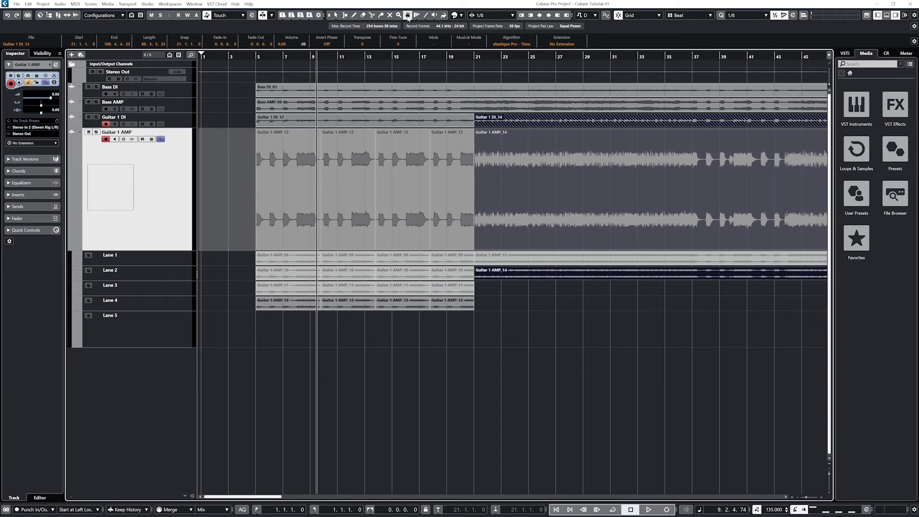
mouse_move(357, 42)
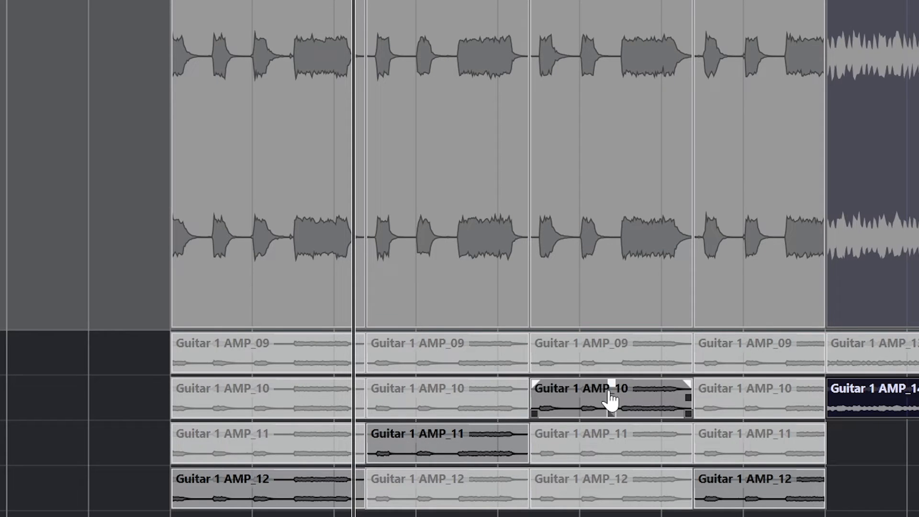
Pick take 10 for the third section and the preferred take for the following section of the comp
click(756, 351)
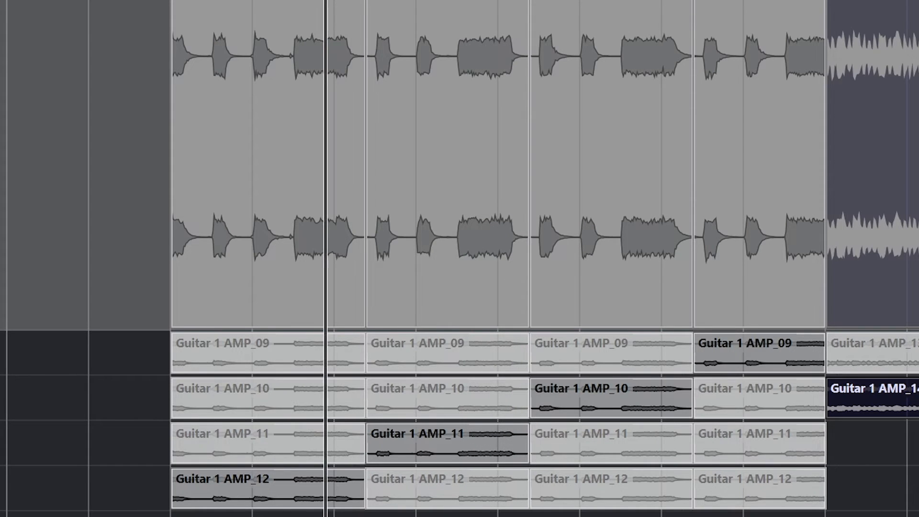
click(447, 398)
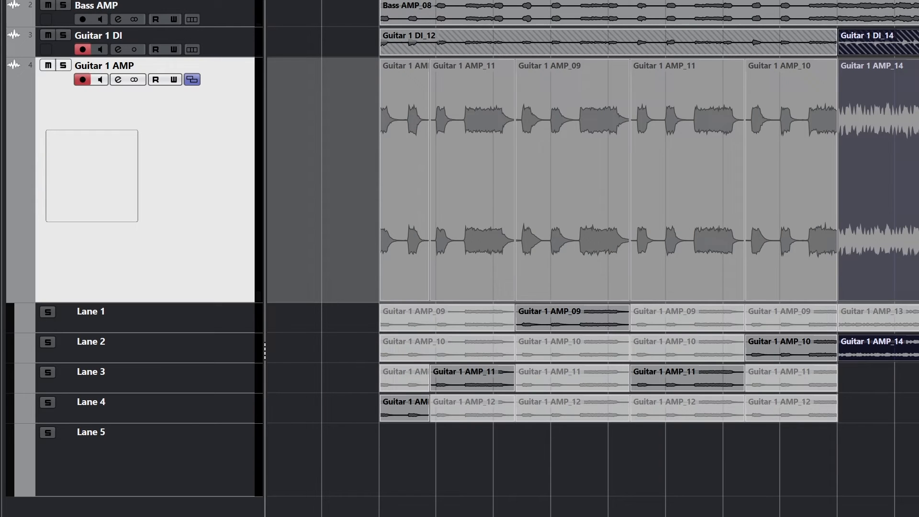
Duplicate the Guitar 1 AMP track version as a backup named 'Guitar 1 AMP (Copy ofv1)'
click(191, 80)
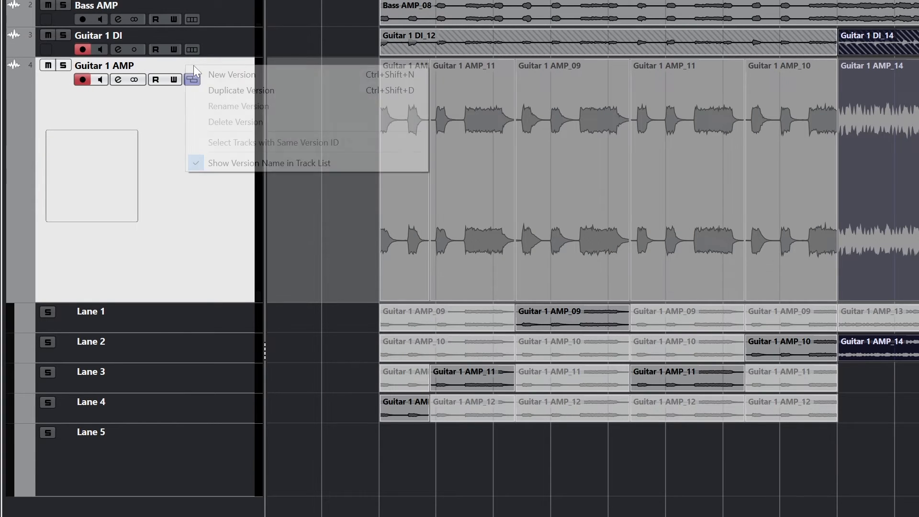
click(241, 90)
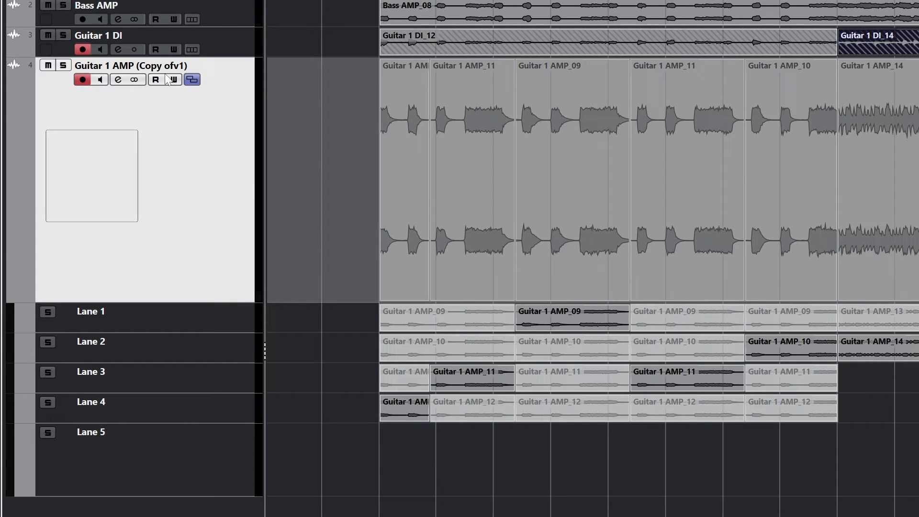
mouse_move(135, 105)
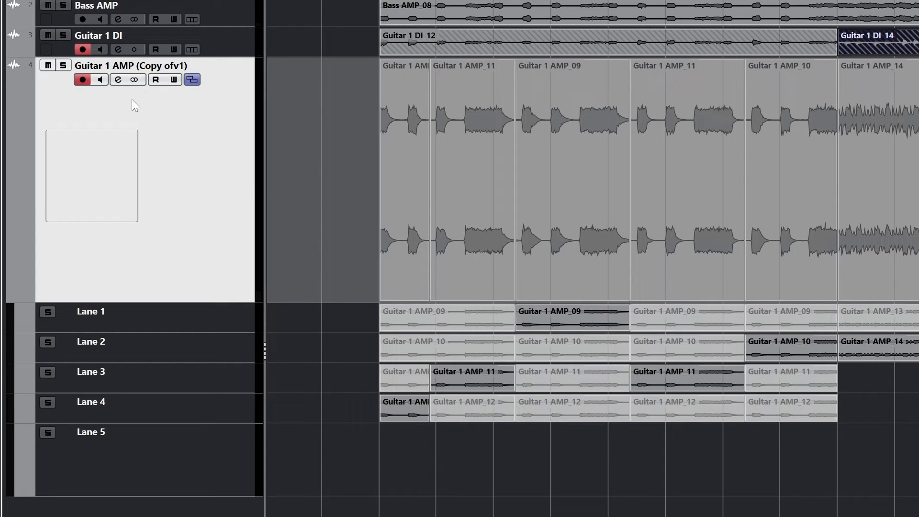
mouse_move(130, 114)
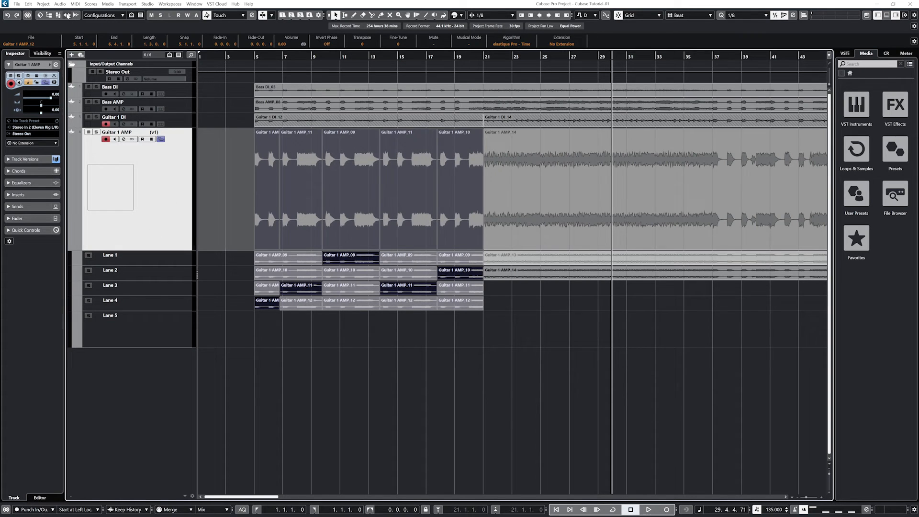
Delete the overlapping hidden takes via Audio > Advanced so only the comped clips remain
click(60, 4)
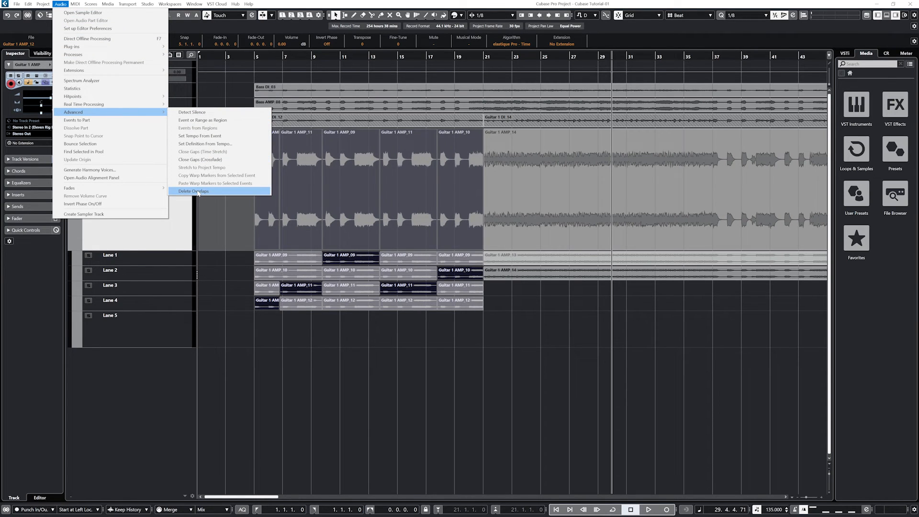
click(193, 192)
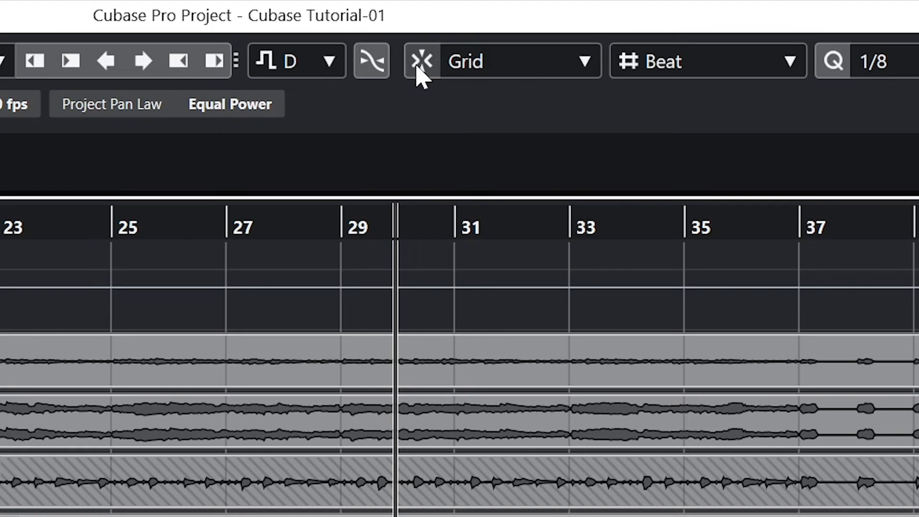
mouse_move(437, 99)
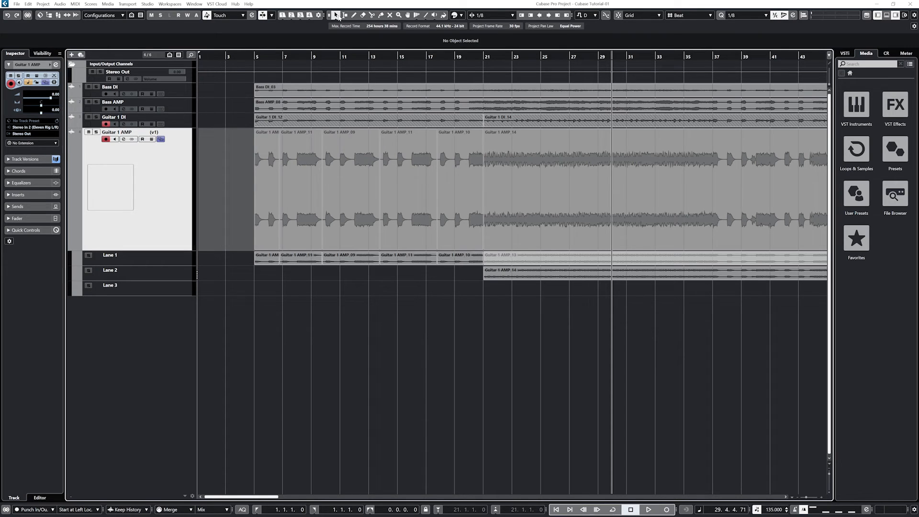
mouse_move(290, 65)
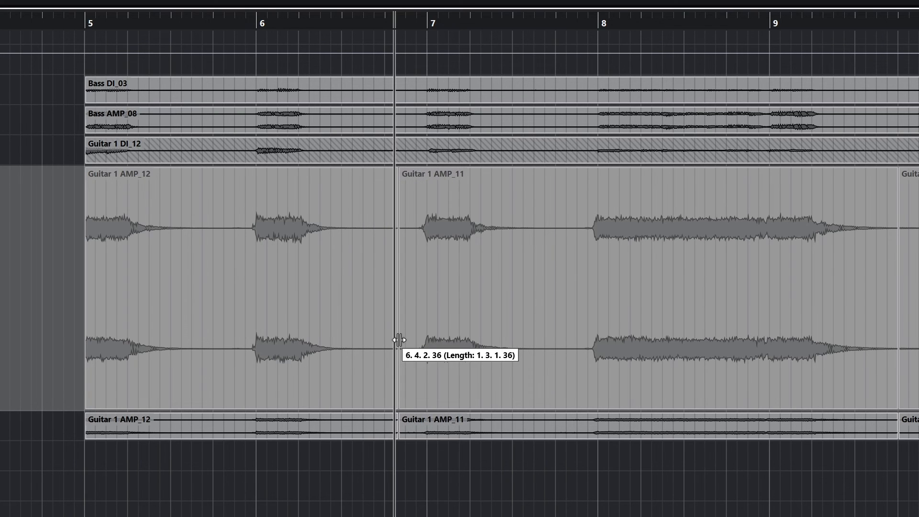
mouse_move(904, 342)
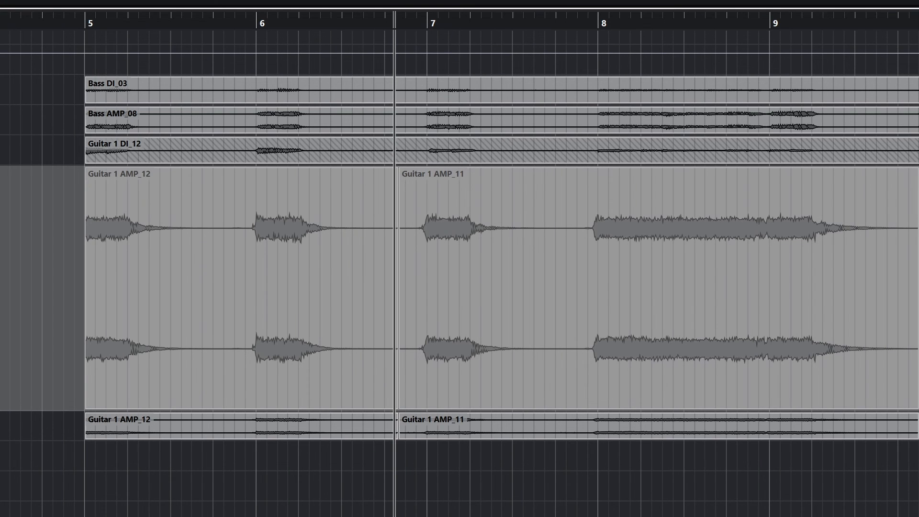
Scroll right to the AMP_12/AMP_11 join near bar 6.4 for the crossfade range
scroll(right, 3)
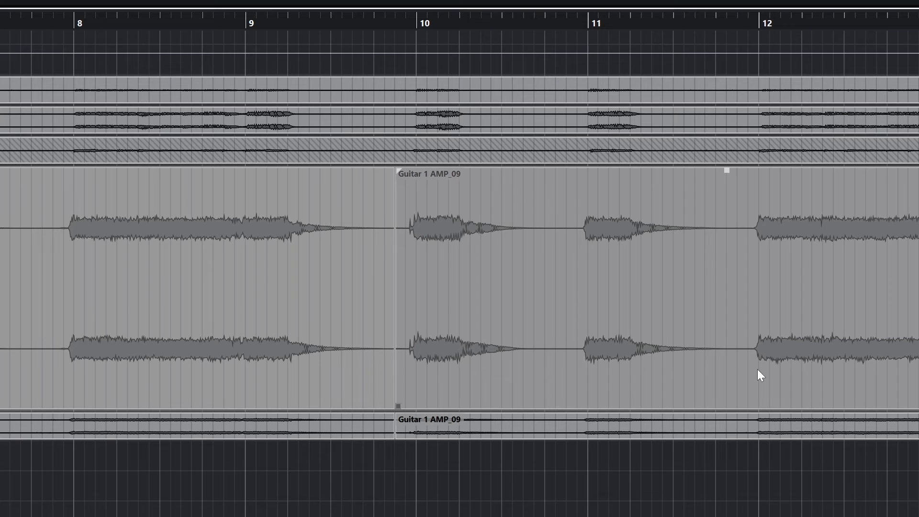
scroll(right, 3)
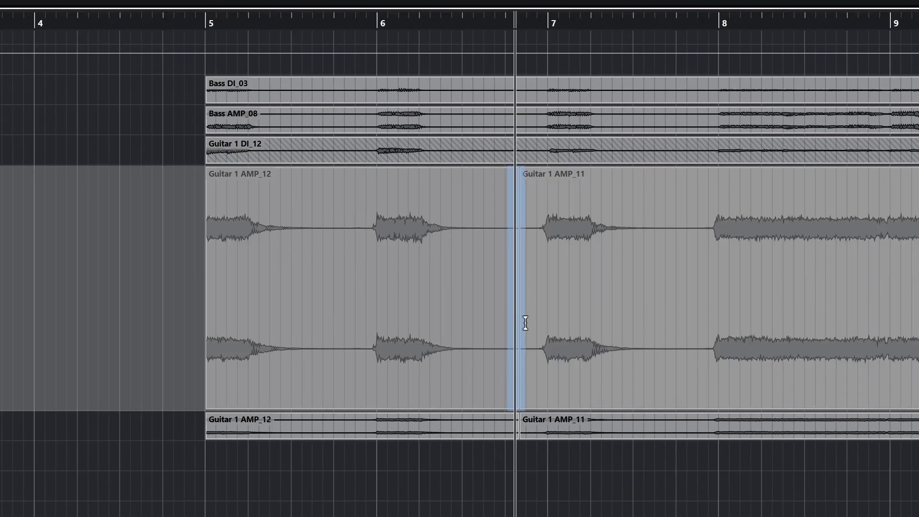
mouse_move(548, 285)
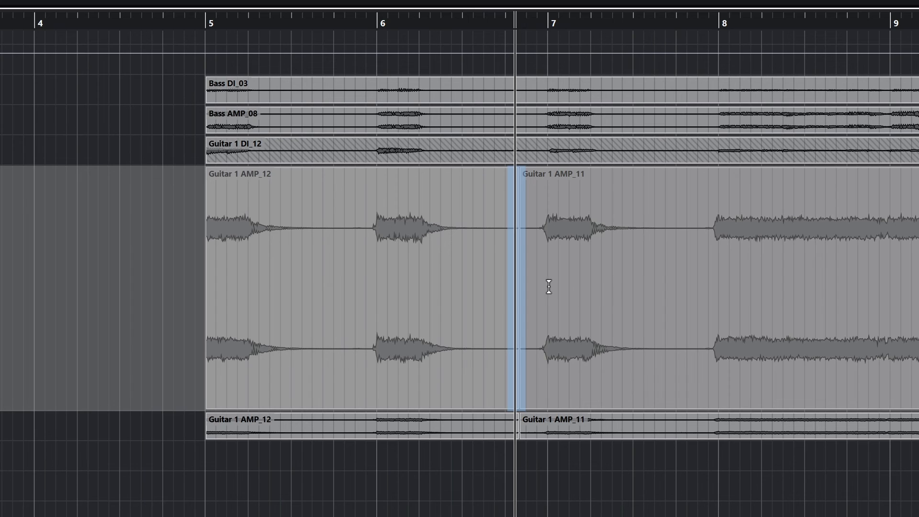
mouse_move(533, 260)
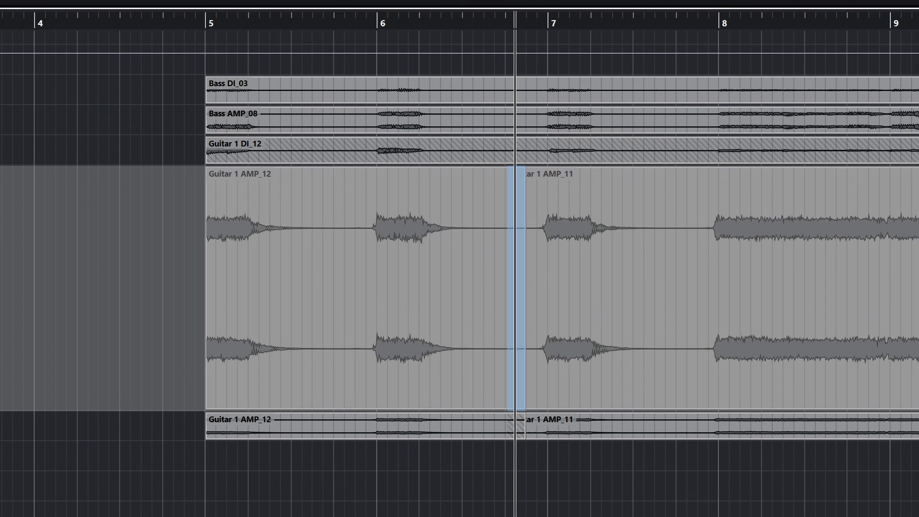
scroll(right, 3)
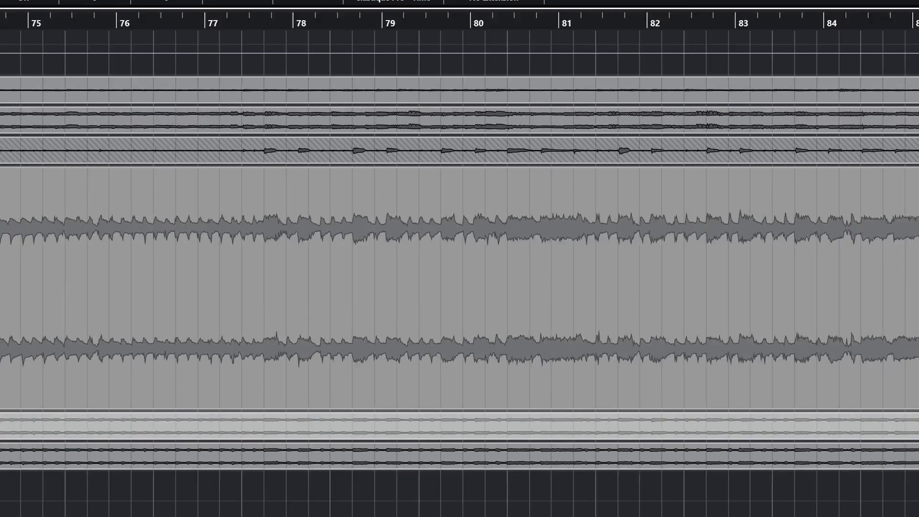
Scroll right along Guitar 1 AMP toward the next clip join and the song end
scroll(right, 3)
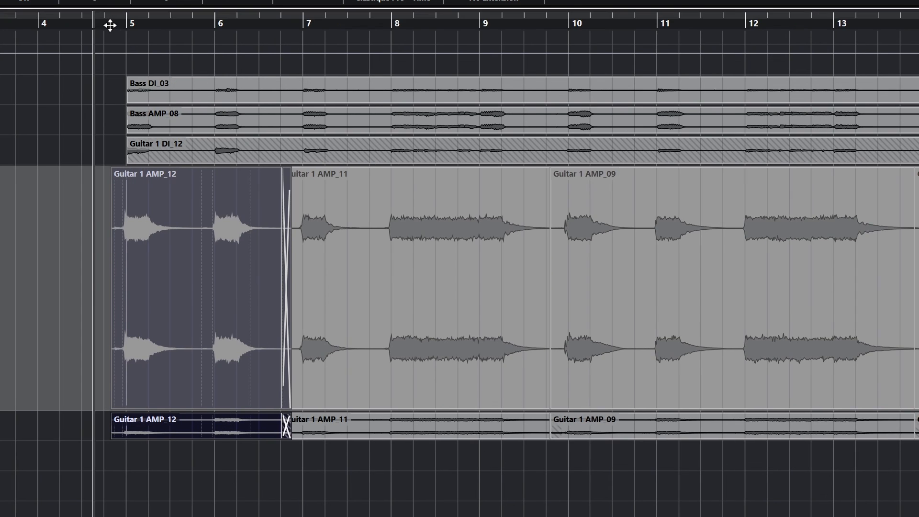
mouse_move(101, 44)
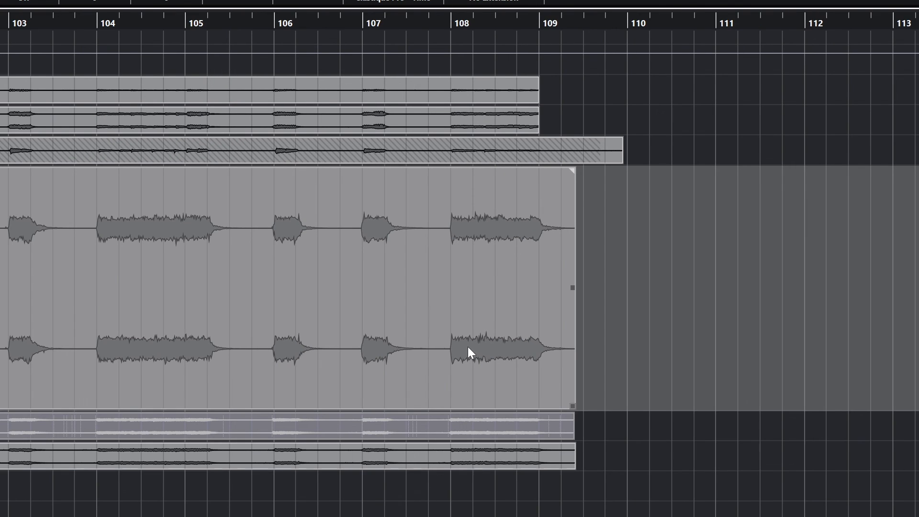
mouse_move(469, 351)
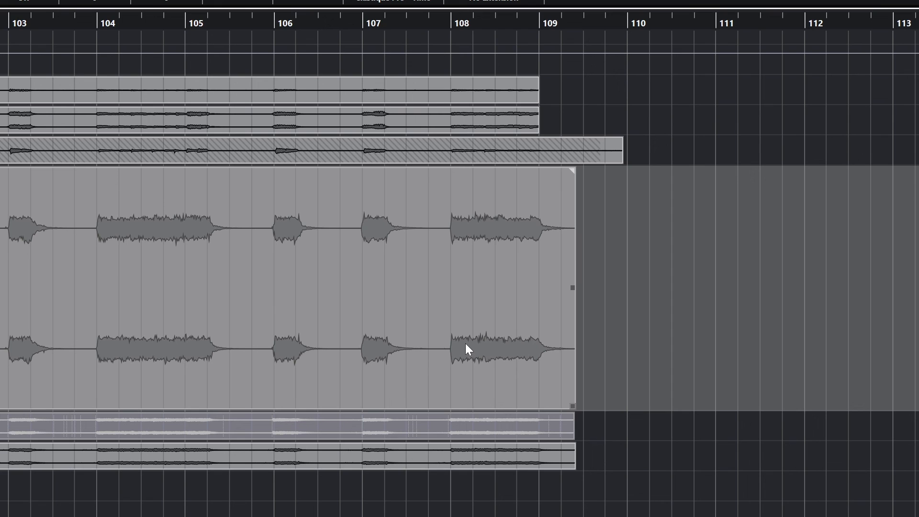
mouse_move(475, 328)
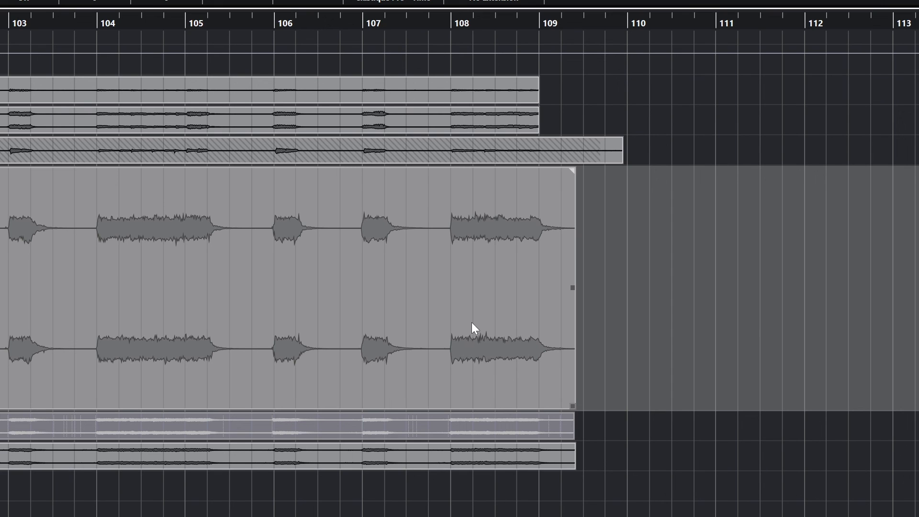
mouse_move(580, 174)
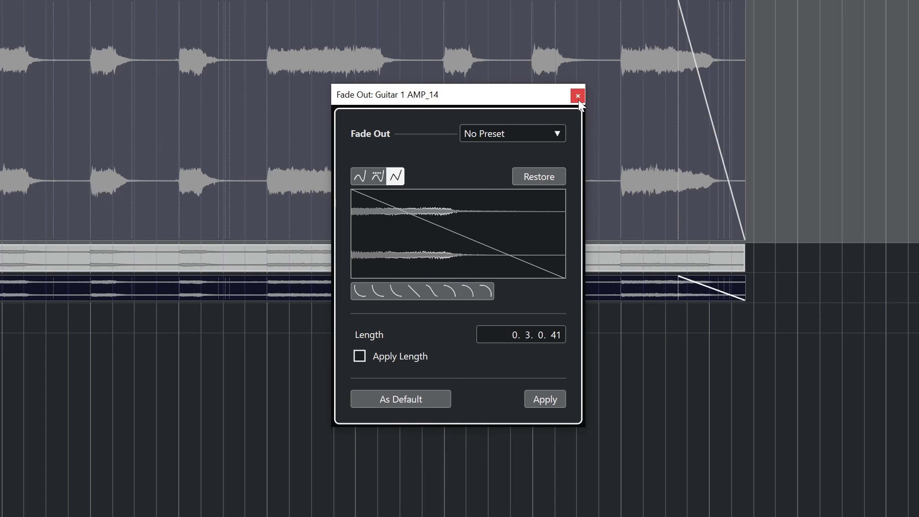
Confirm the roughly three-beat fade-out on Guitar 1 AMP_14 and dismiss the Fade Out dialog
click(576, 96)
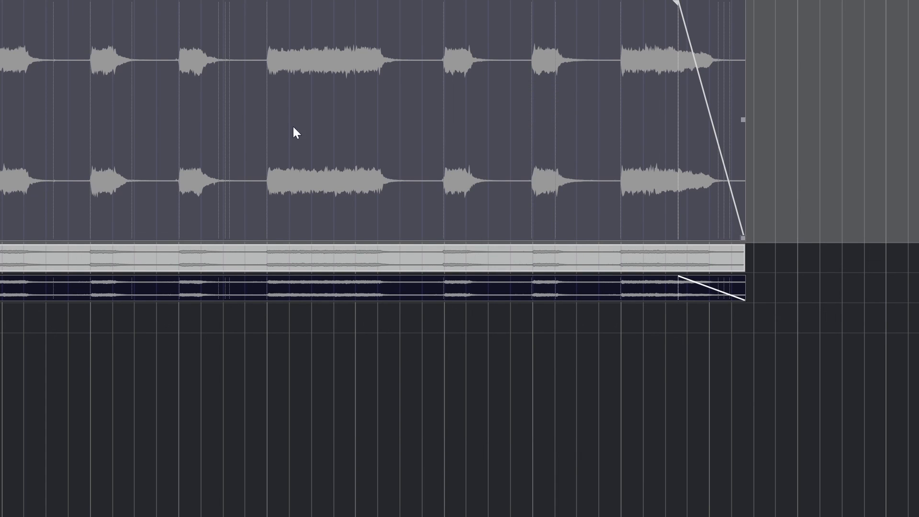
mouse_move(722, 31)
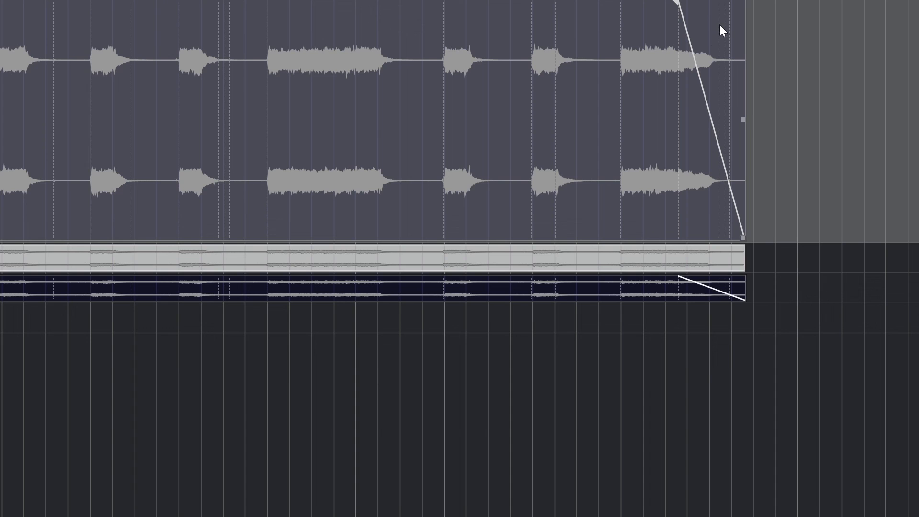